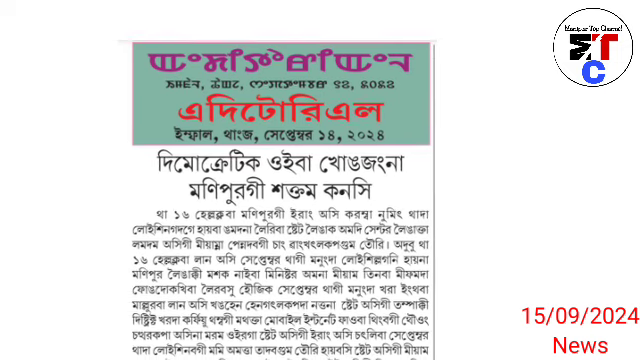
scroll(down, 3)
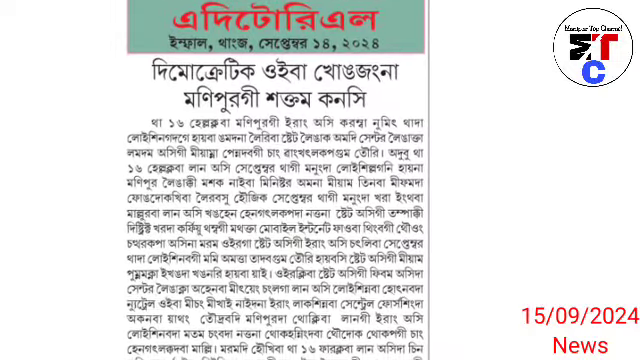
scroll(down, 3)
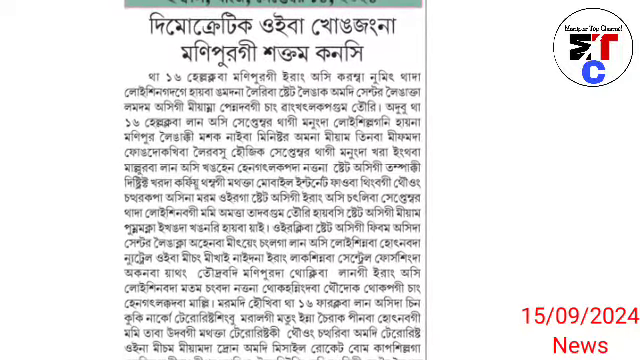
scroll(down, 3)
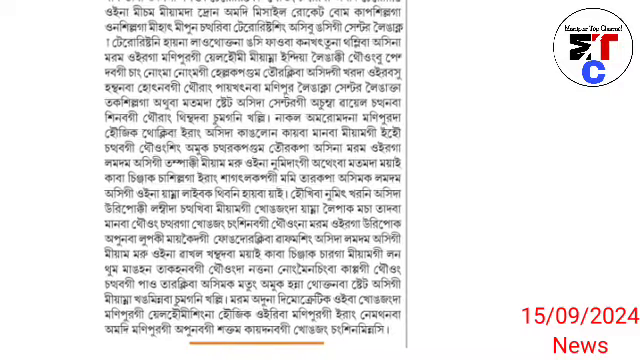